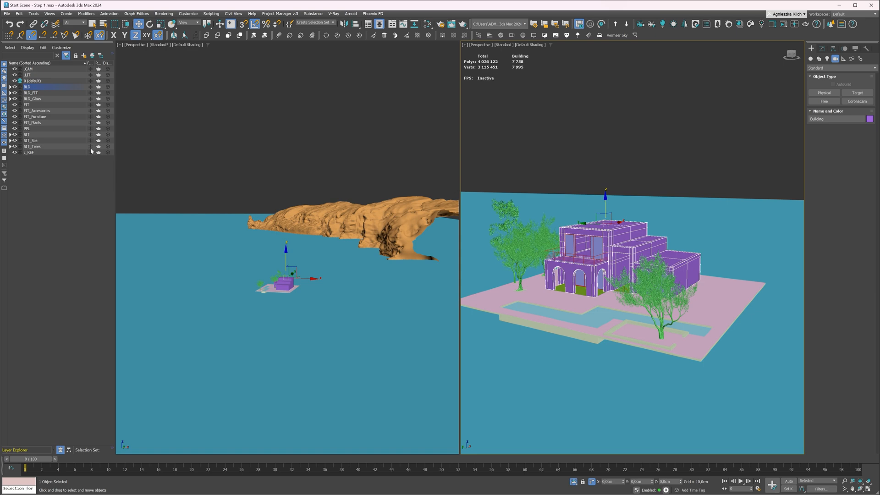
Select the Water object and switch the Create panel to Cameras
click(14, 141)
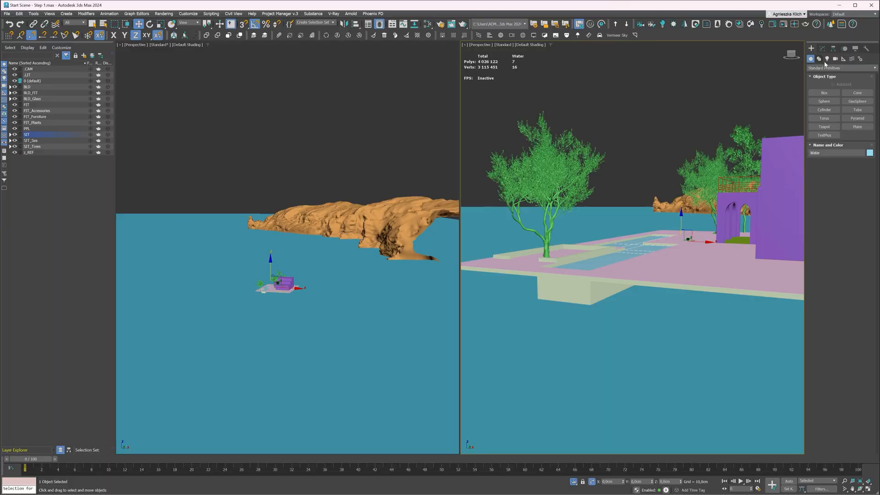
click(835, 59)
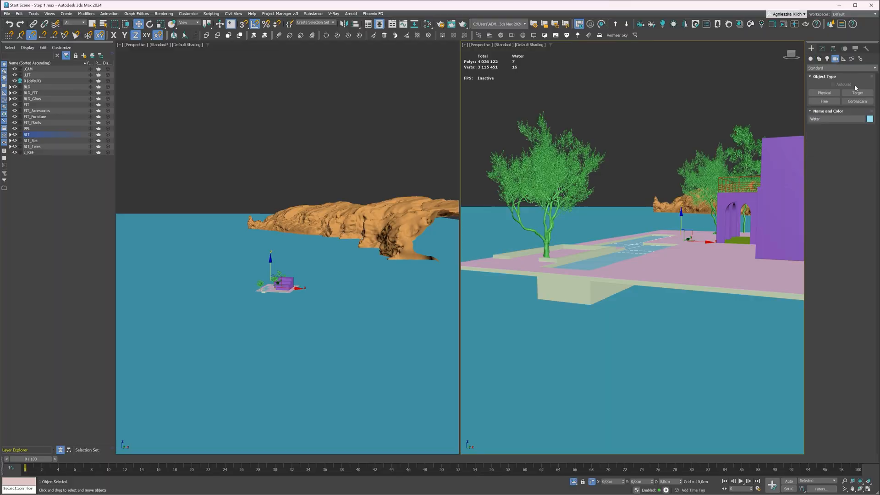
Create a CoronaCam and align its target along X toward the villa
click(856, 100)
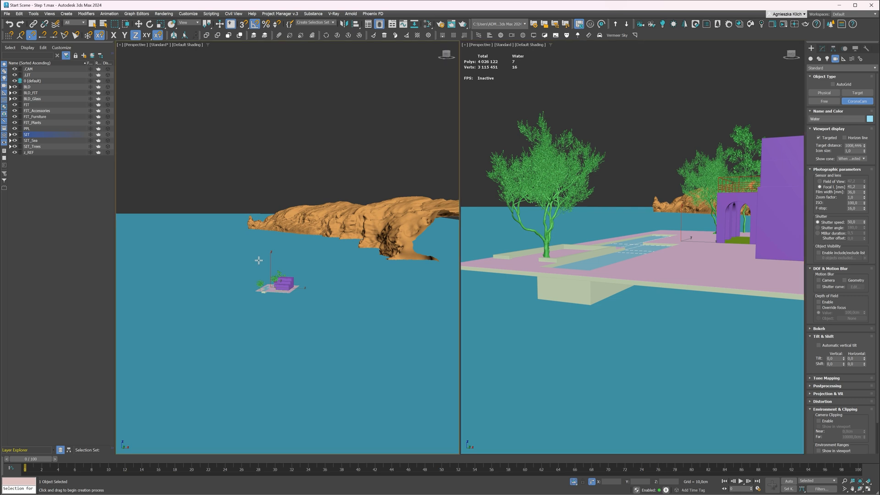
mouse_move(258, 261)
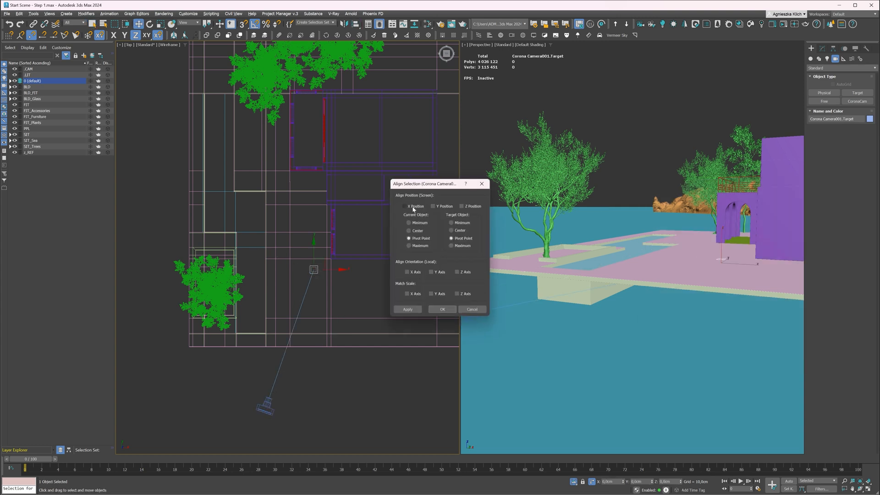
click(408, 206)
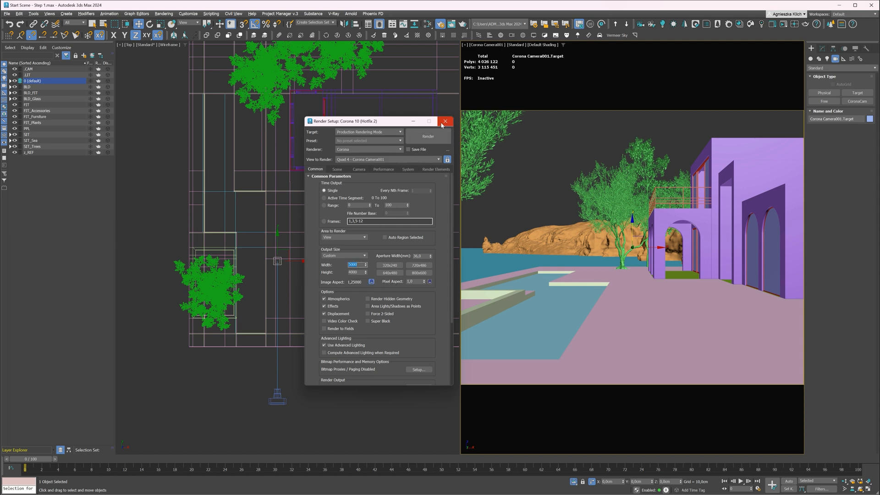
Close Render Setup and launch the composition guides script
click(445, 121)
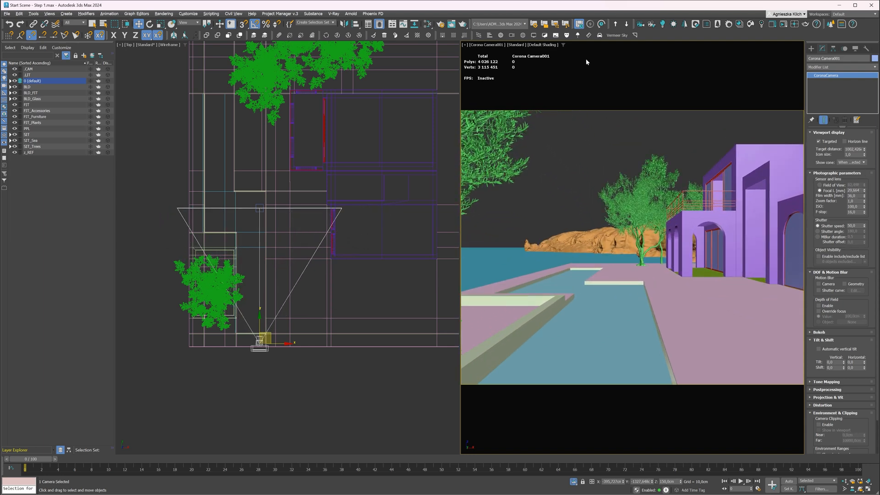
click(478, 35)
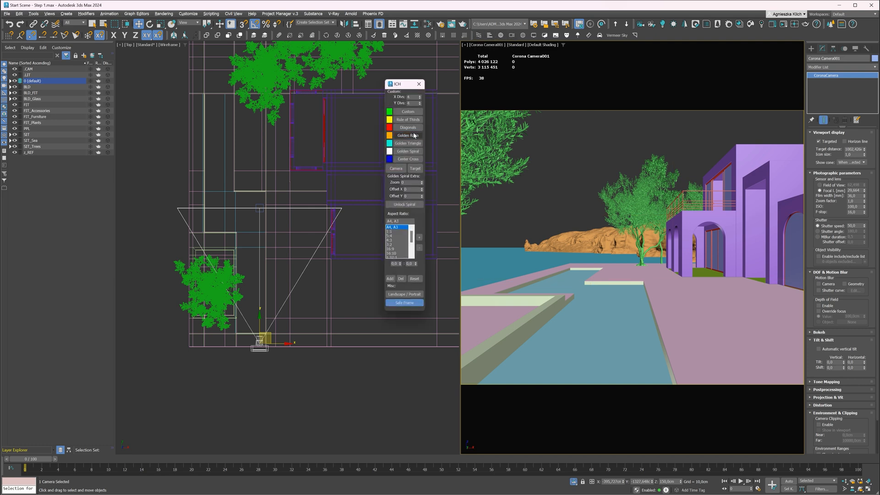
Turn on Rule of Thirds guides and select the camera instead of its target
click(408, 119)
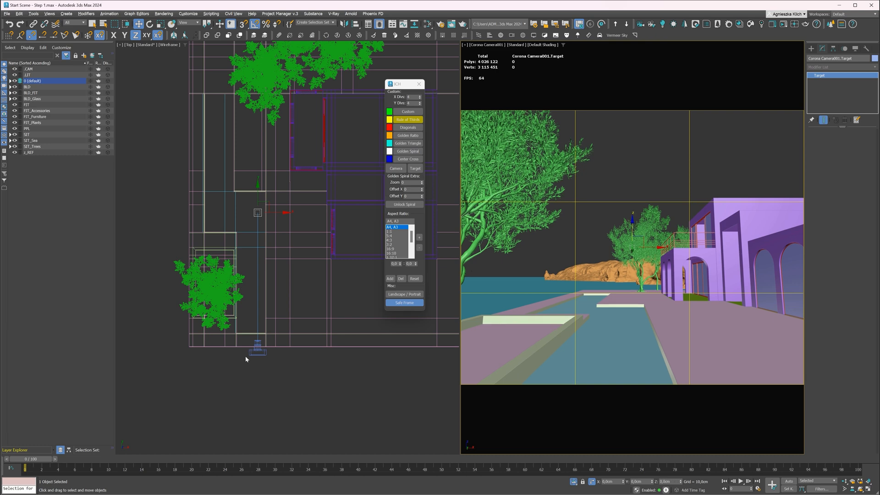
click(256, 347)
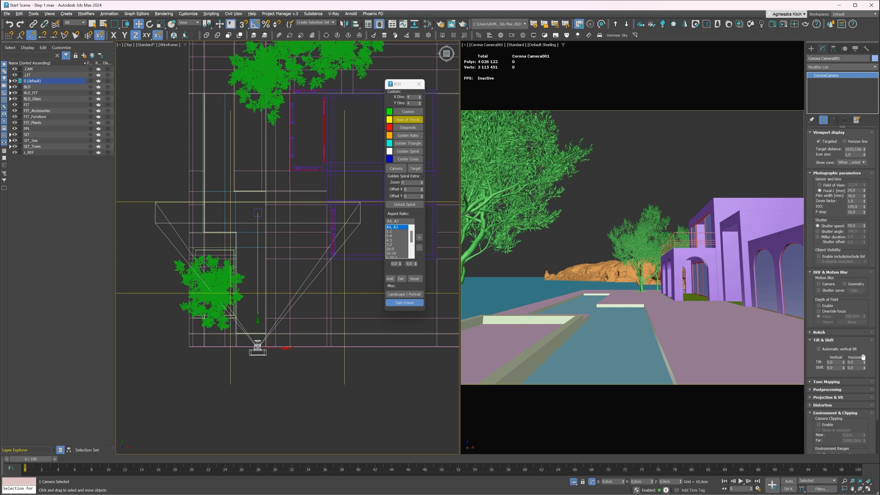
mouse_move(818, 348)
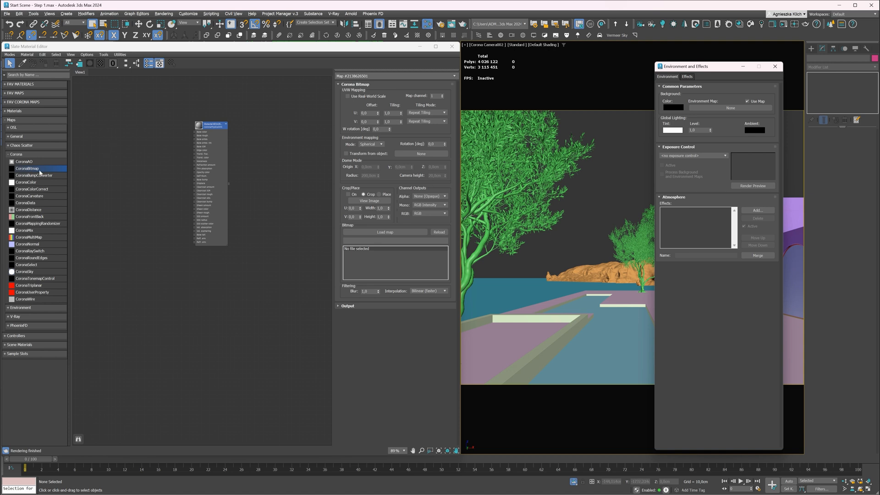
Load the HDR sky into the CoronaBitmap as Environment Map and viewport background
click(385, 232)
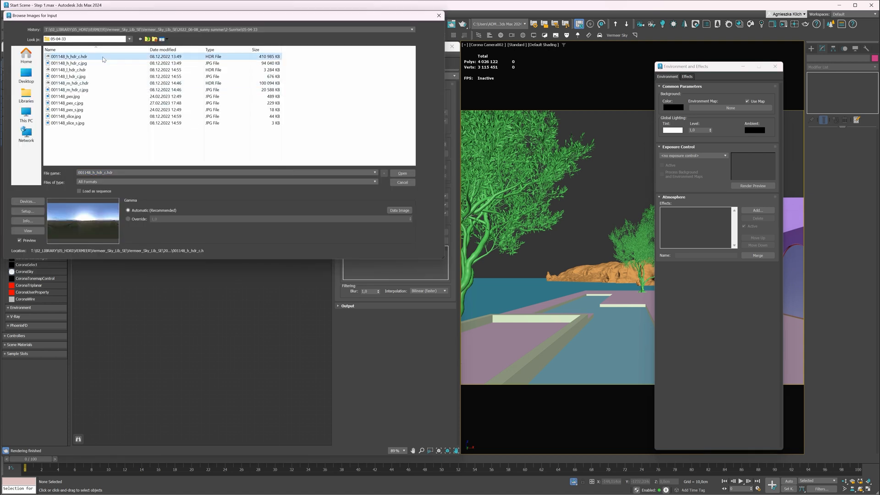
click(69, 56)
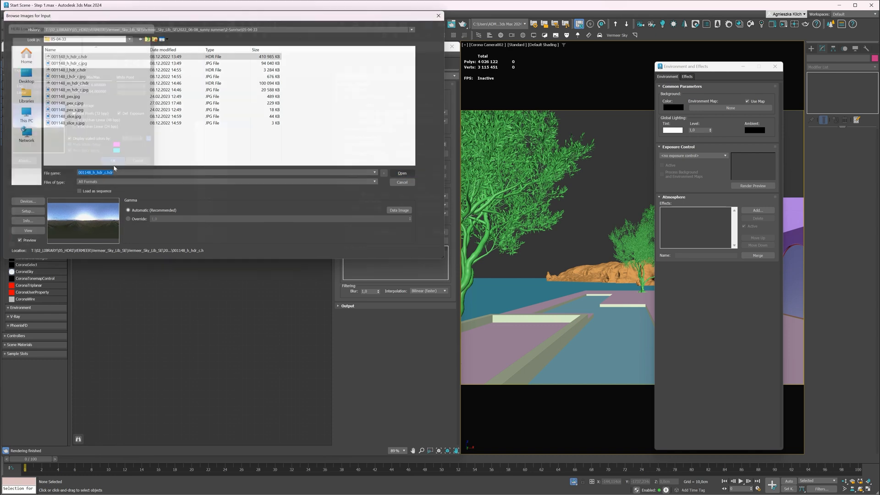
click(402, 173)
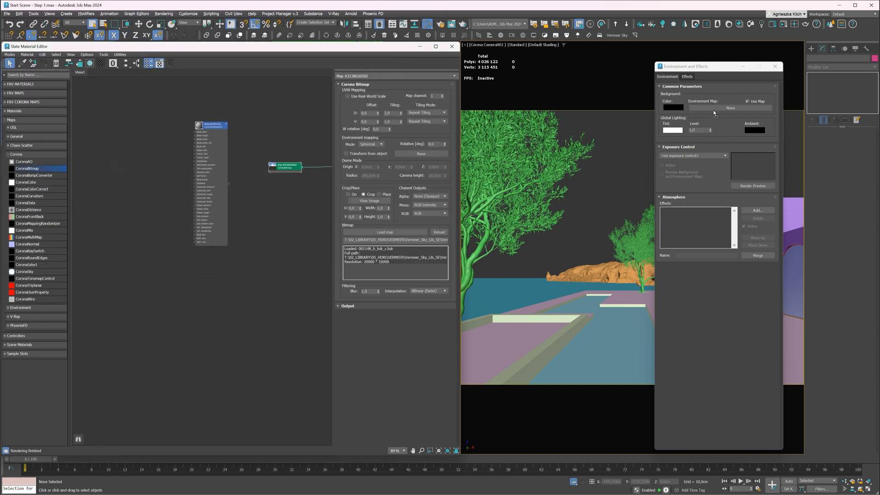
click(731, 108)
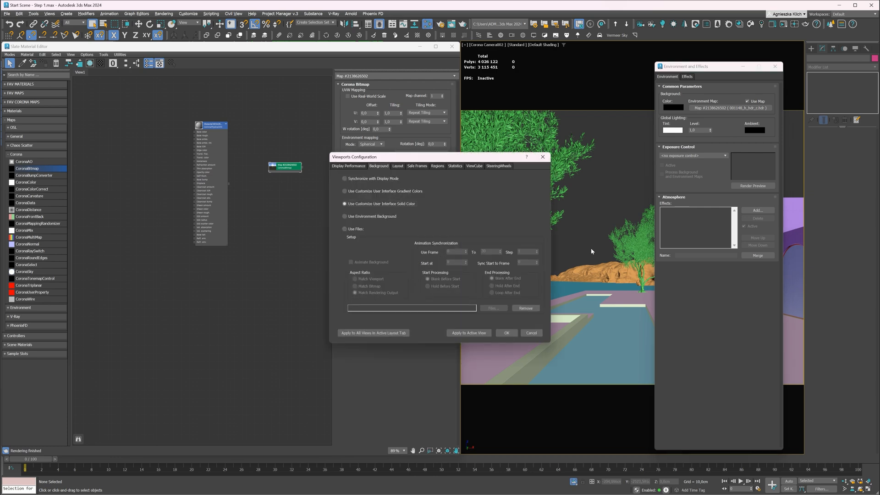
click(345, 216)
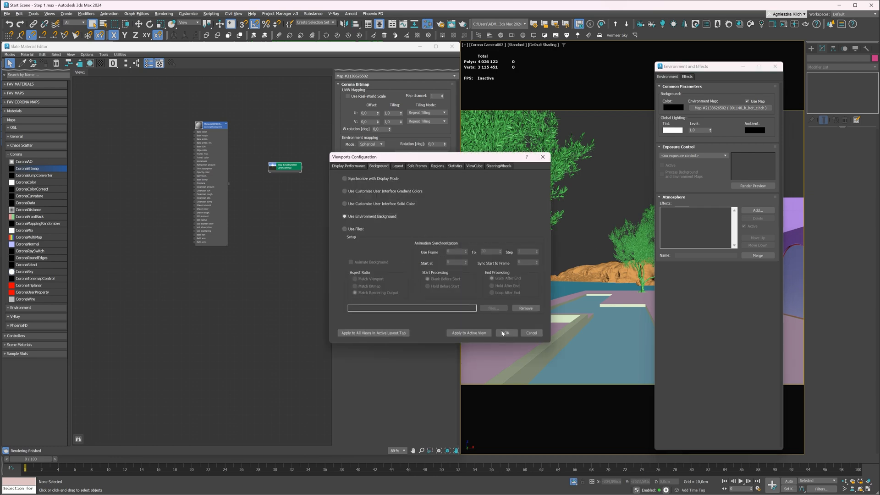
click(505, 332)
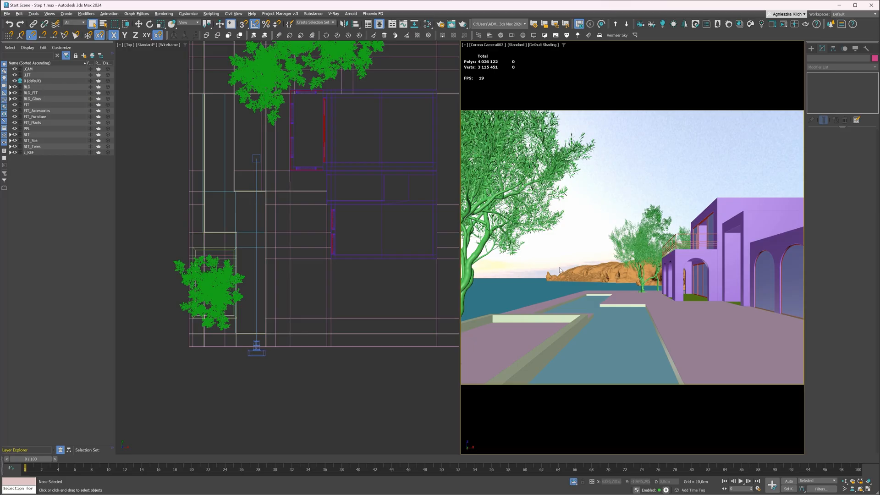
Start Interactive VFB from the camera viewport's quad menu
right_click(559, 270)
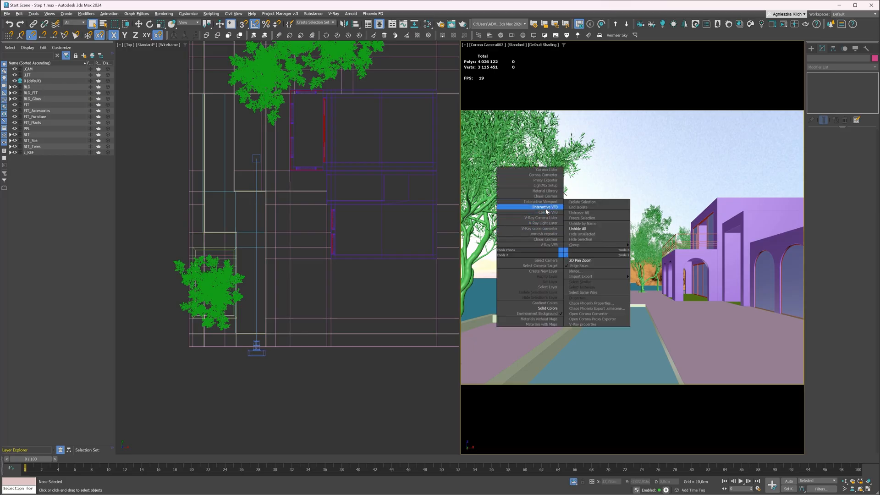
click(542, 207)
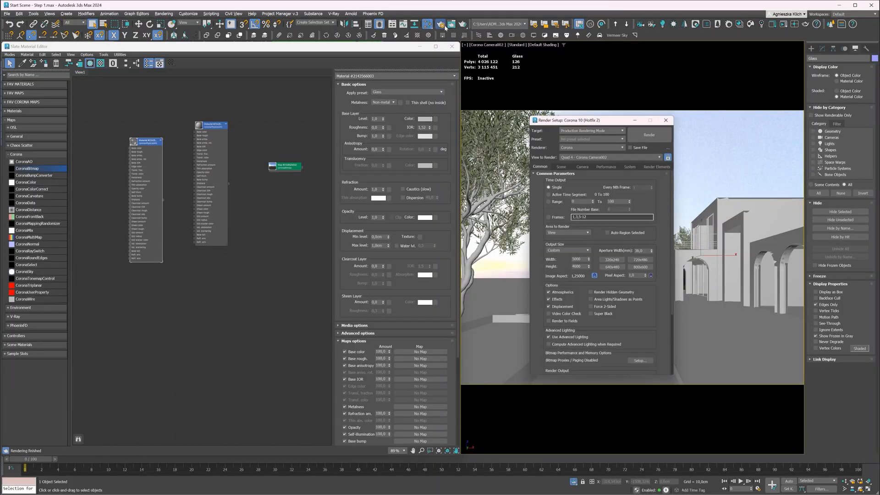
Assign an instanced CoronaVolumeMtl as global volume material with absorption distance 10000
click(560, 165)
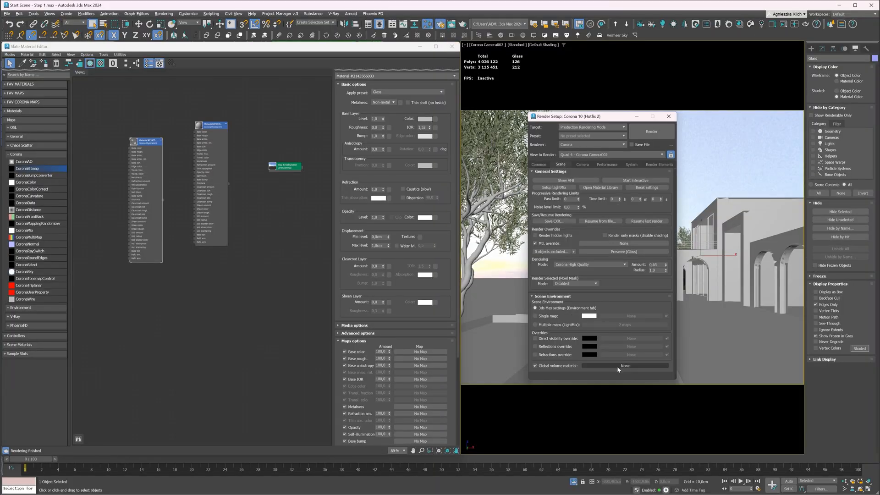
click(625, 365)
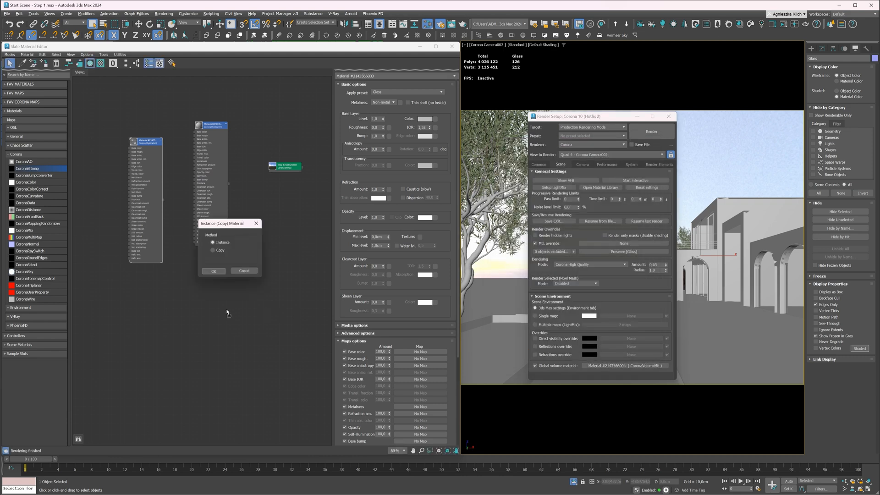
click(212, 270)
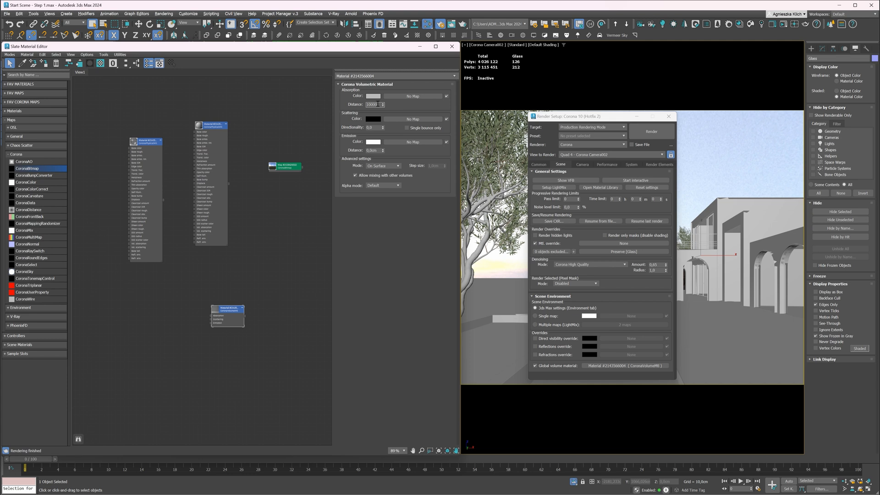
triple_click(373, 105)
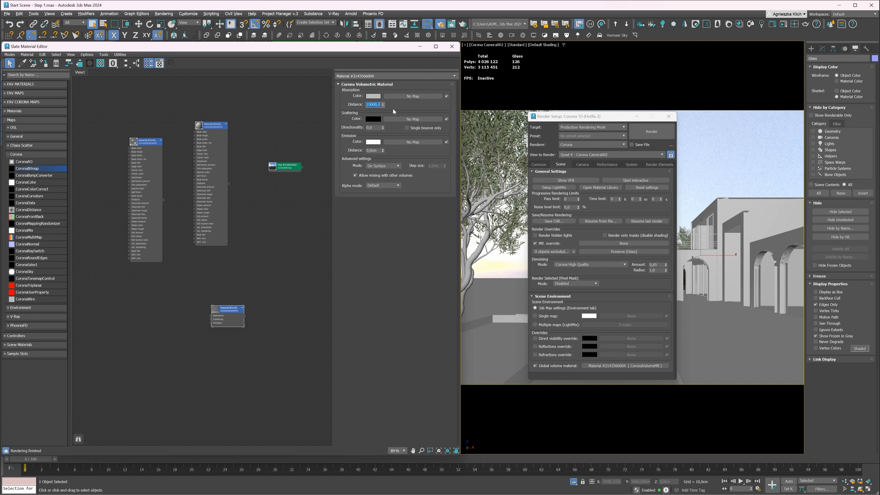
click(374, 119)
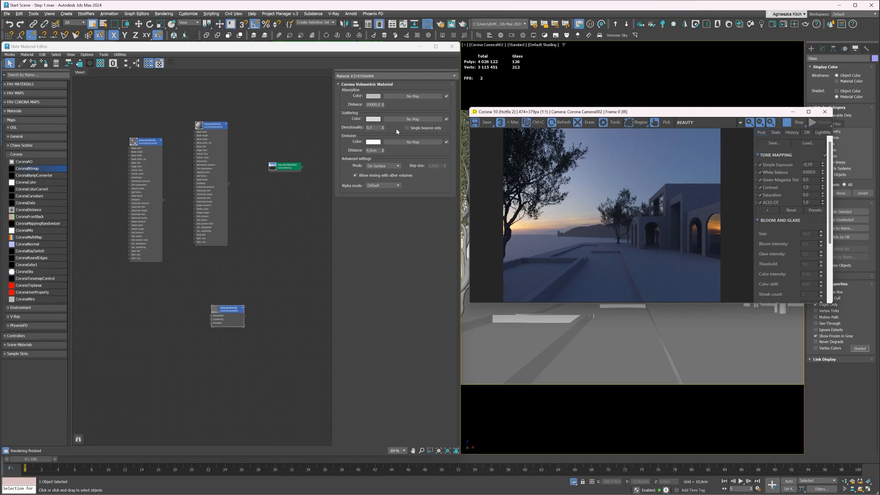
Edit the volume material's scattering directionality value
triple_click(375, 104)
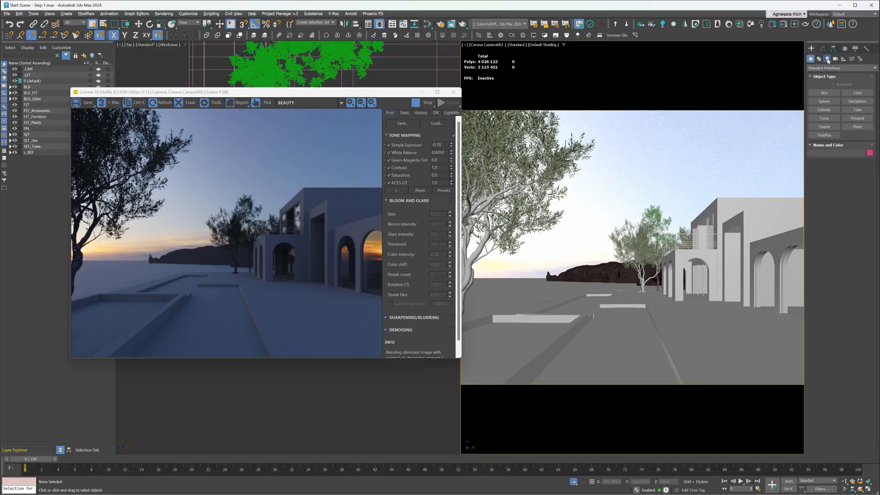
Copy the interior Corona sphere light, position the copy and change its intensity
click(827, 59)
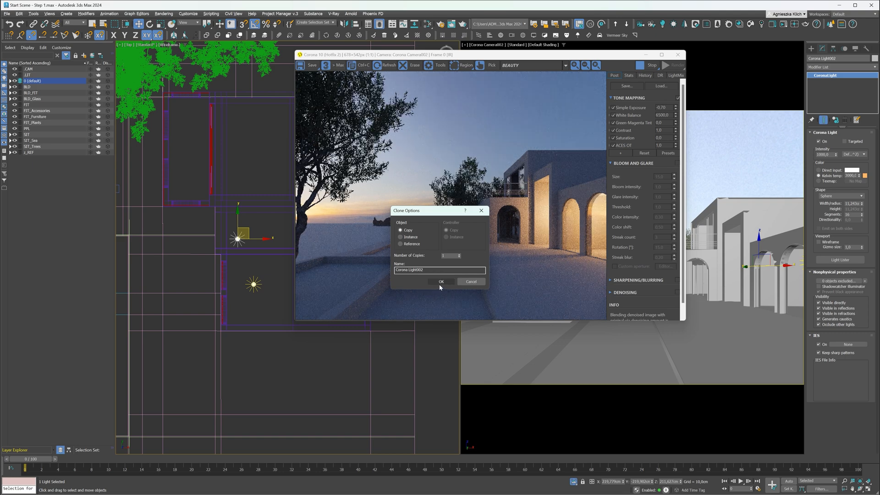
click(440, 282)
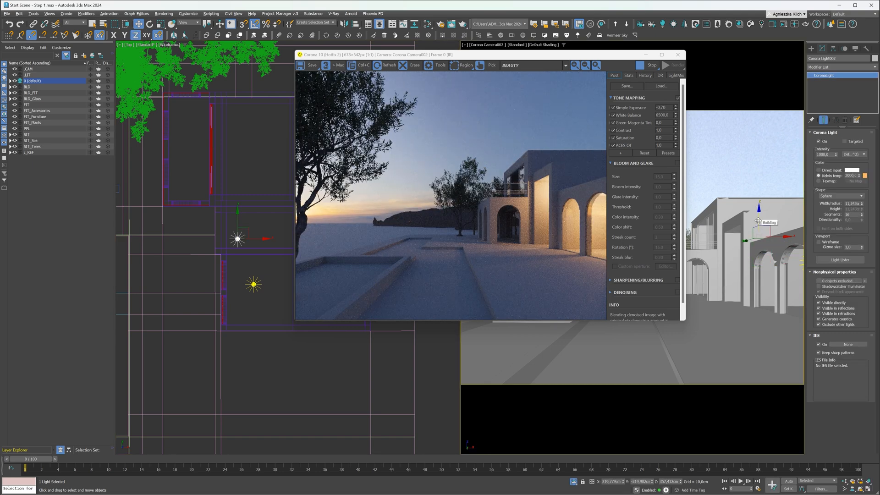
triple_click(840, 154)
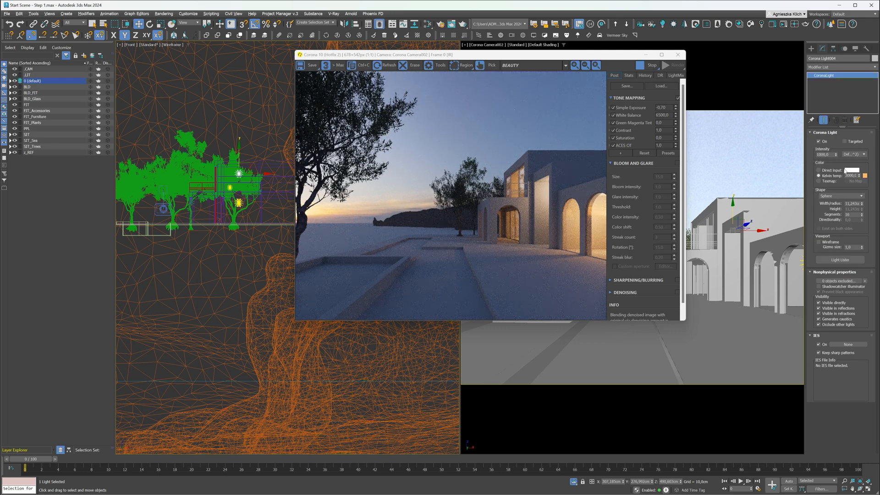
triple_click(850, 175)
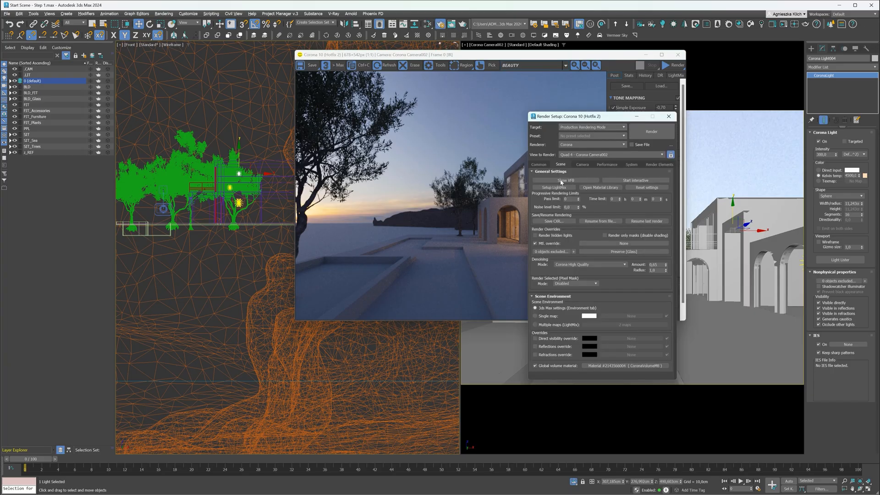
Run Setup LightMix, close Render Setup and start a new render
click(552, 187)
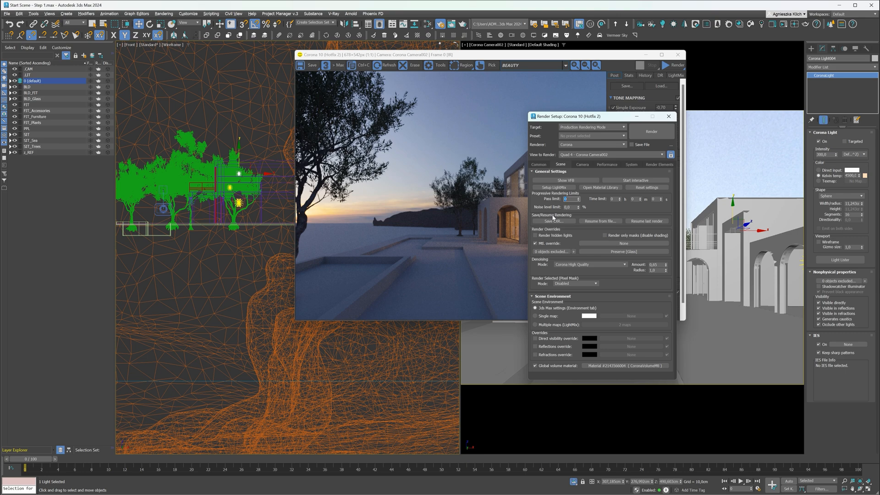
click(668, 116)
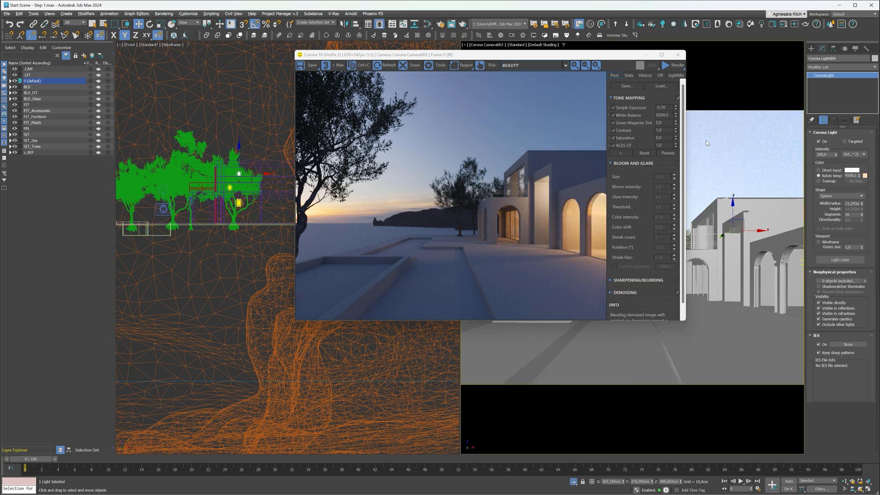
click(675, 75)
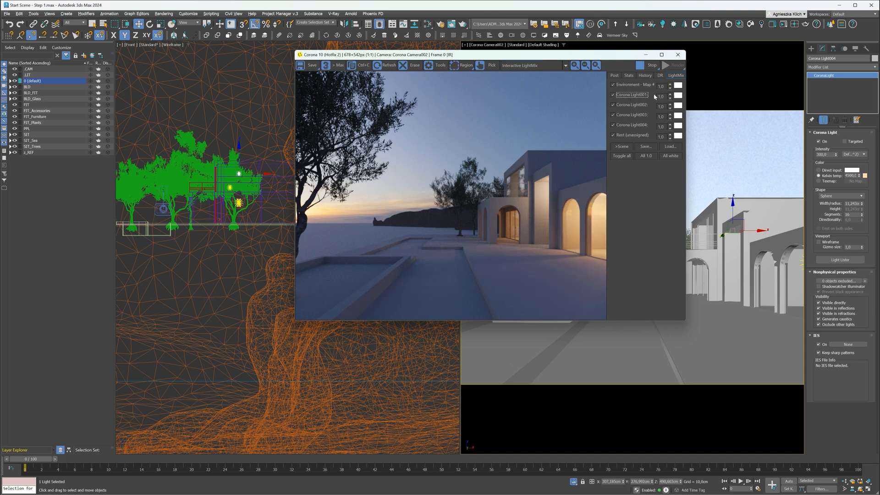
Select and edit the LightMix intensity values for Corona Light001 and Corona Light002
triple_click(662, 95)
text(0.7)
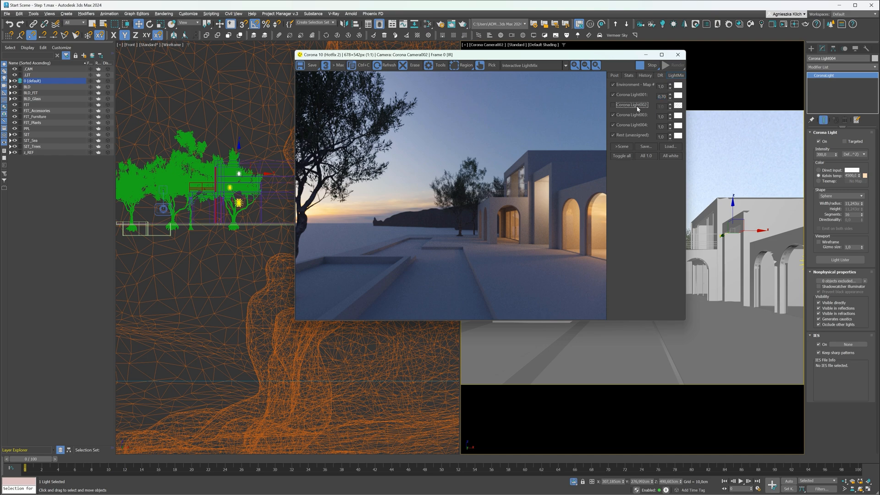
click(662, 105)
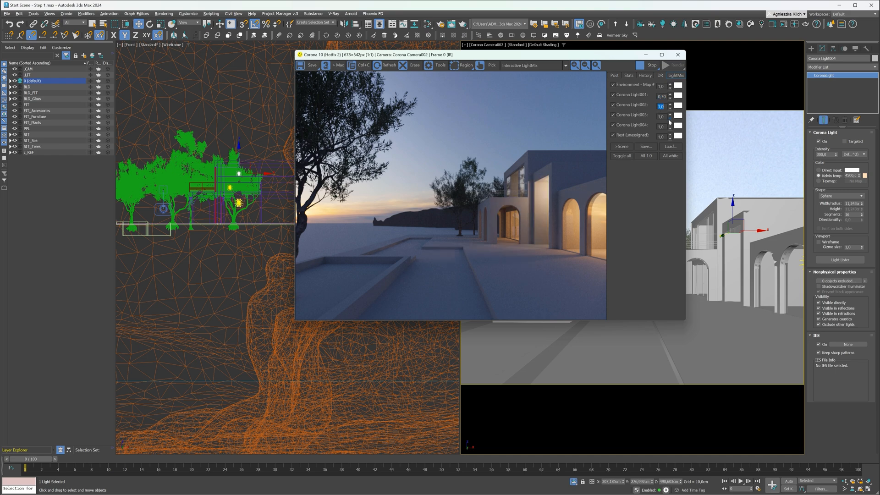
triple_click(663, 106)
text(0.5)
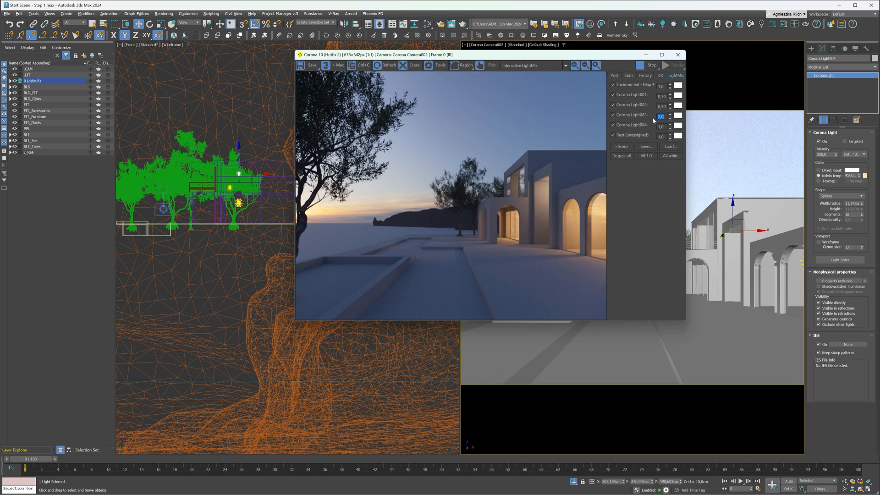
mouse_move(636, 128)
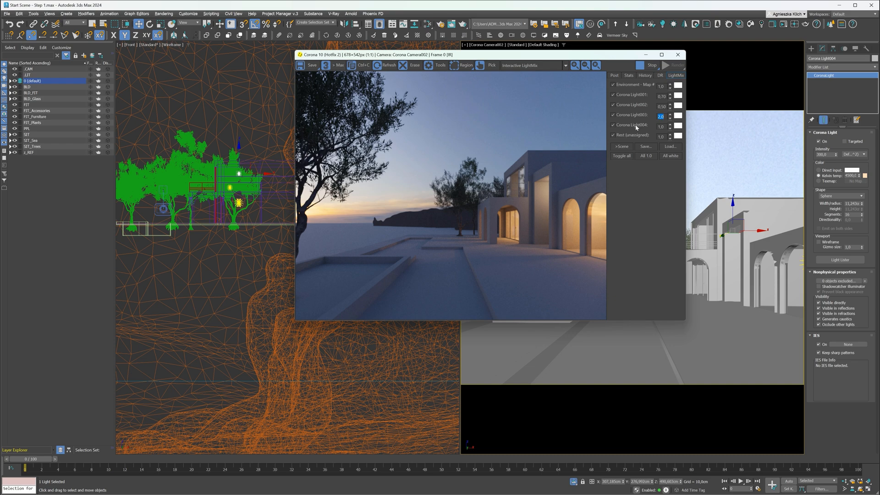